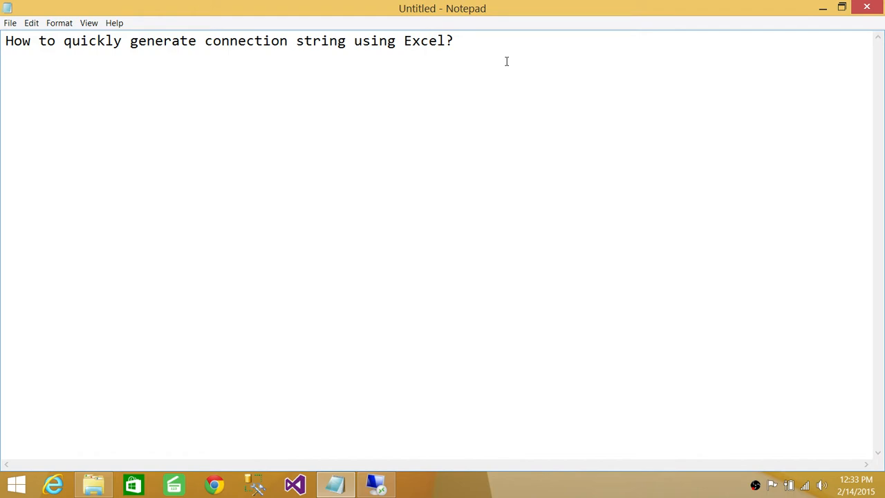
# Minimize Notepad so the desktop is ready to launch Excel via the Run box
pyautogui.click(459, 42)
pyautogui.write('exce')
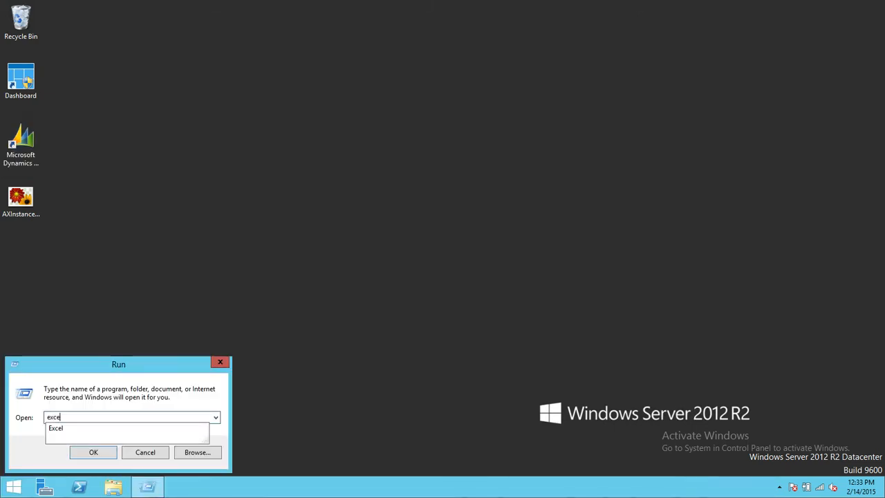
# Launch Excel, add a workbook connection and browse for a data source file not listed
pyautogui.click(94, 451)
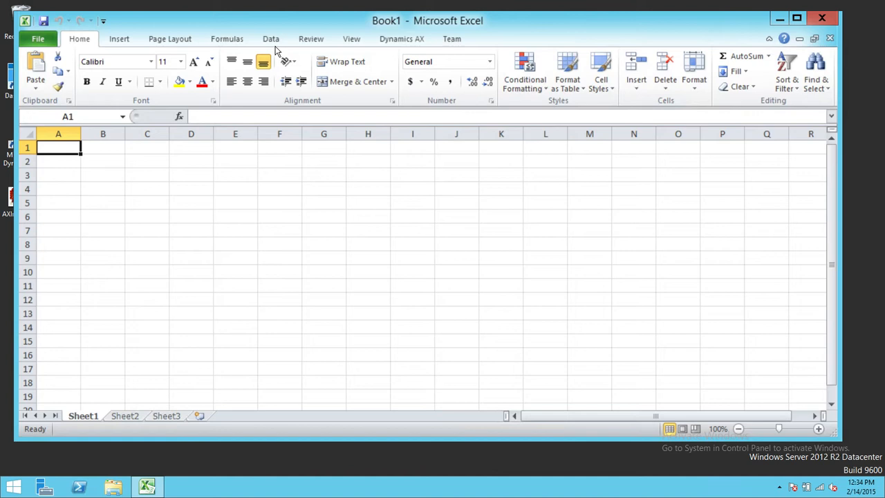
pyautogui.click(271, 39)
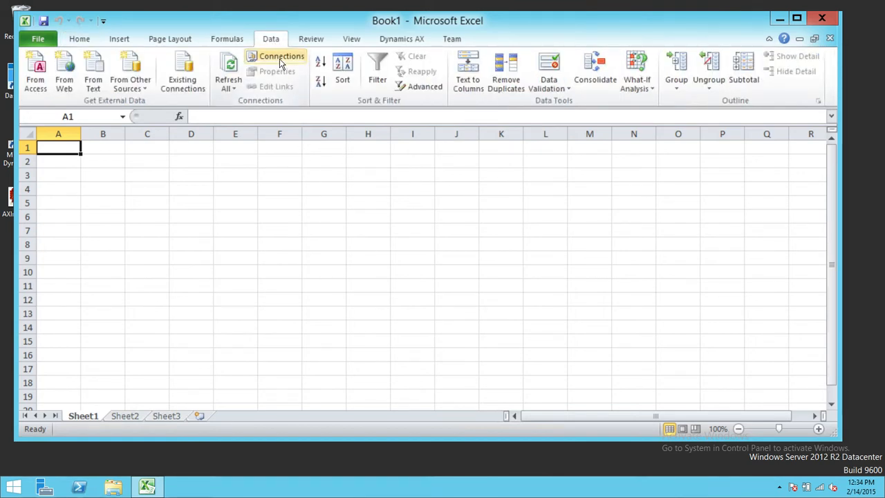
pyautogui.click(282, 55)
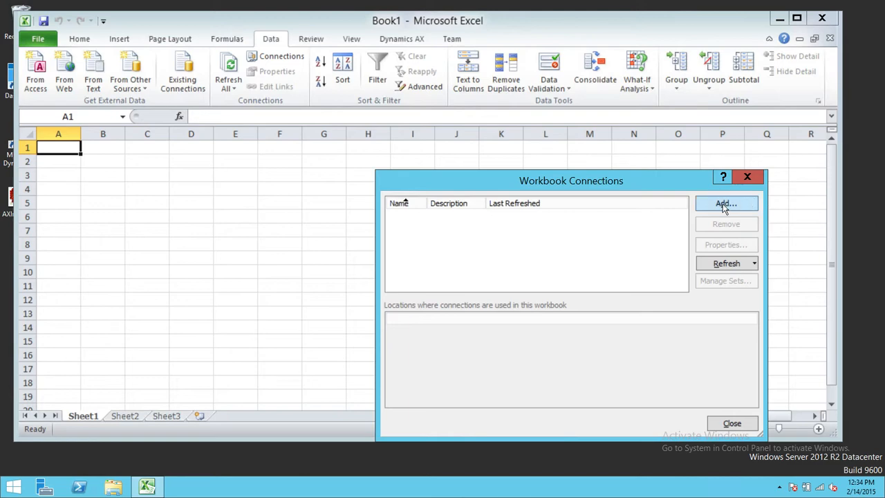
pyautogui.click(726, 204)
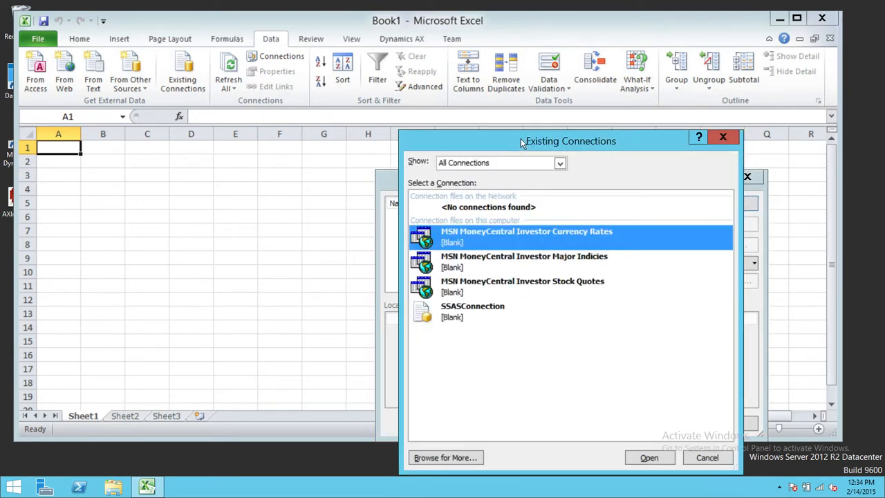
pyautogui.moveTo(570, 141); pyautogui.dragTo(458, 69)
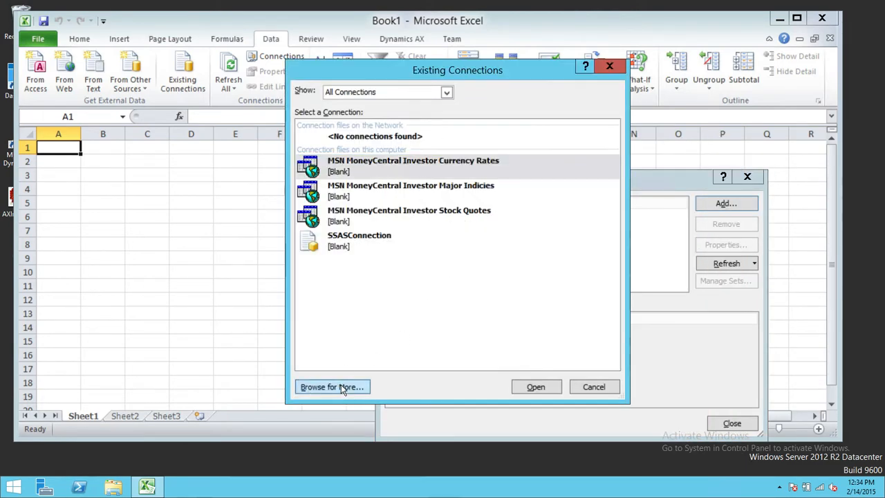
pyautogui.click(332, 387)
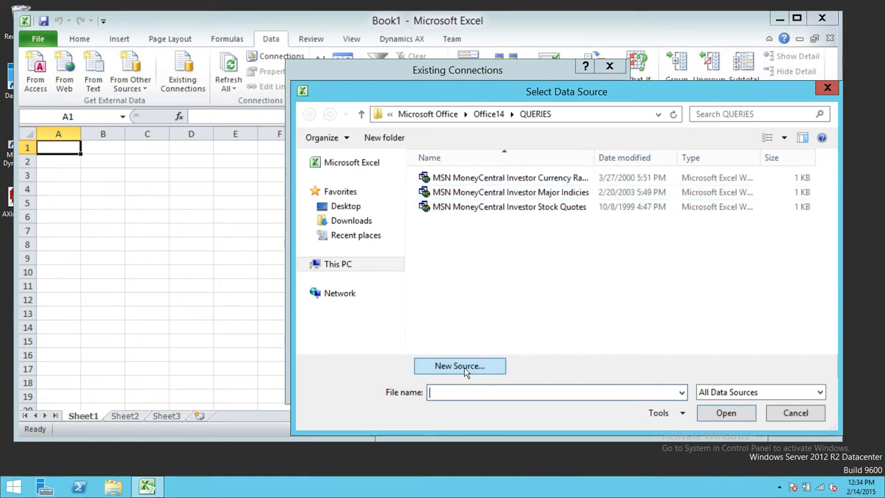
# Create a new data source in the wizard and choose Microsoft SQL Server Analysis Services as its type
pyautogui.click(458, 365)
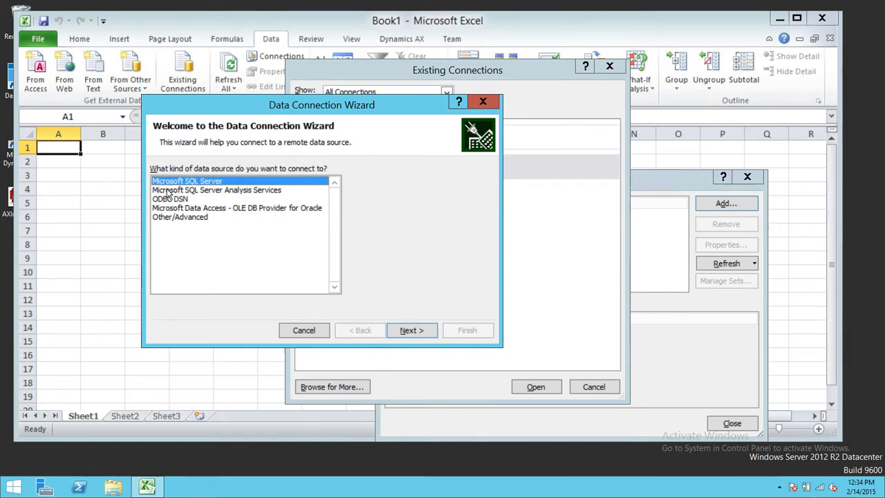
pyautogui.moveTo(230, 191)
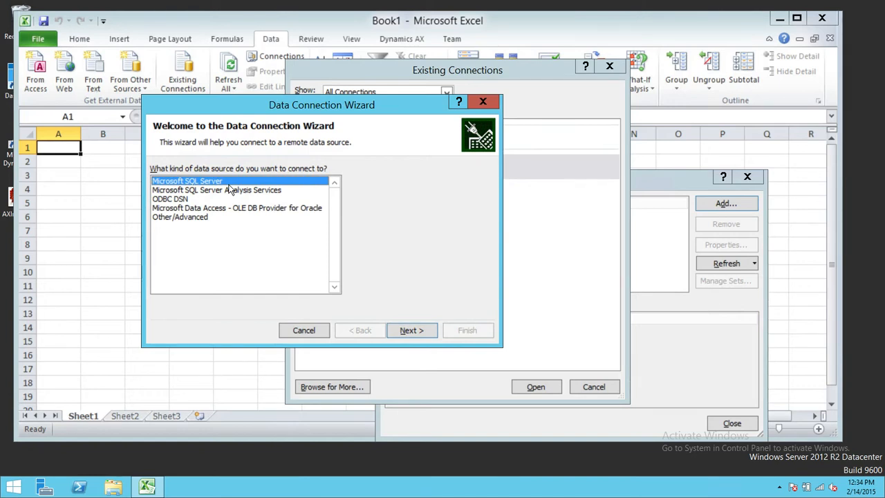
pyautogui.moveTo(159, 202)
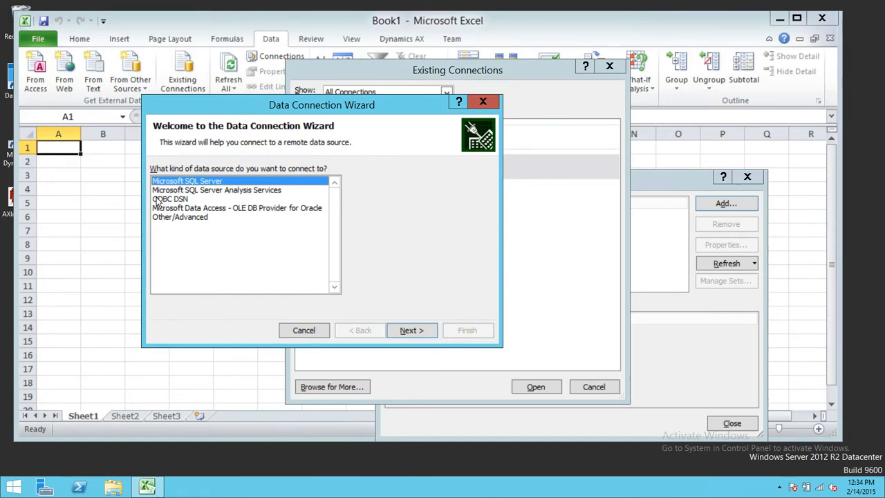
pyautogui.moveTo(219, 199)
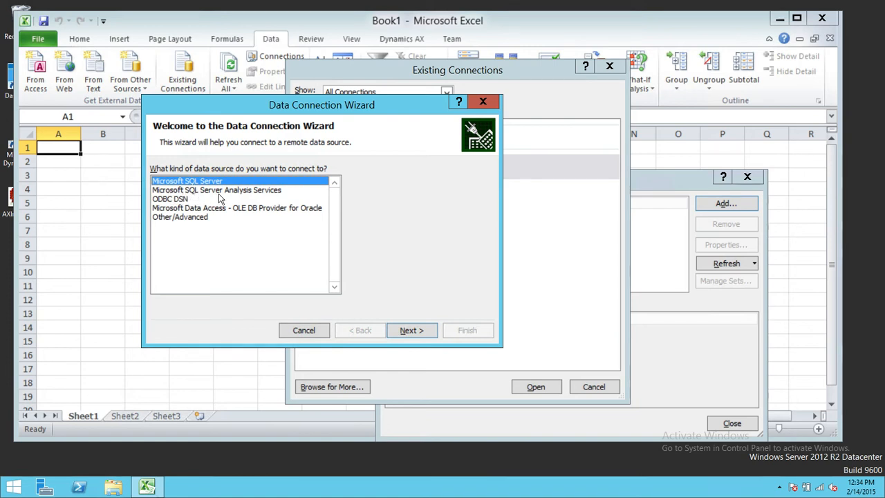
pyautogui.moveTo(224, 199)
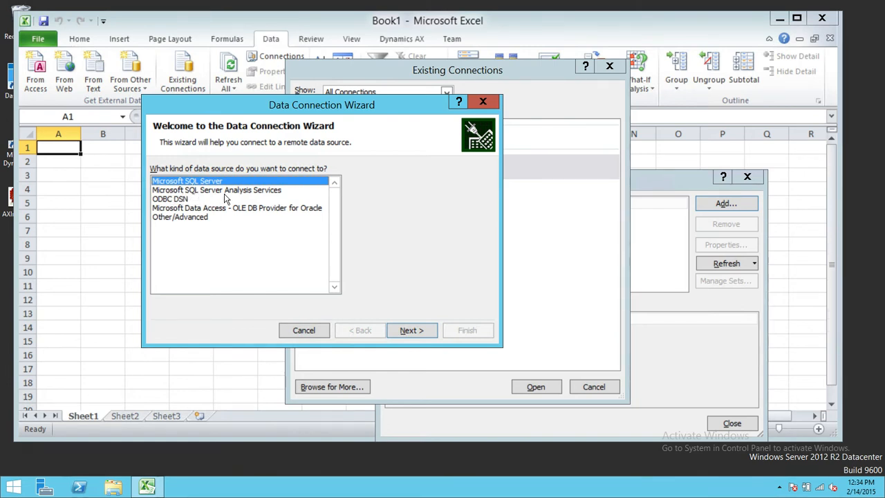
pyautogui.click(216, 190)
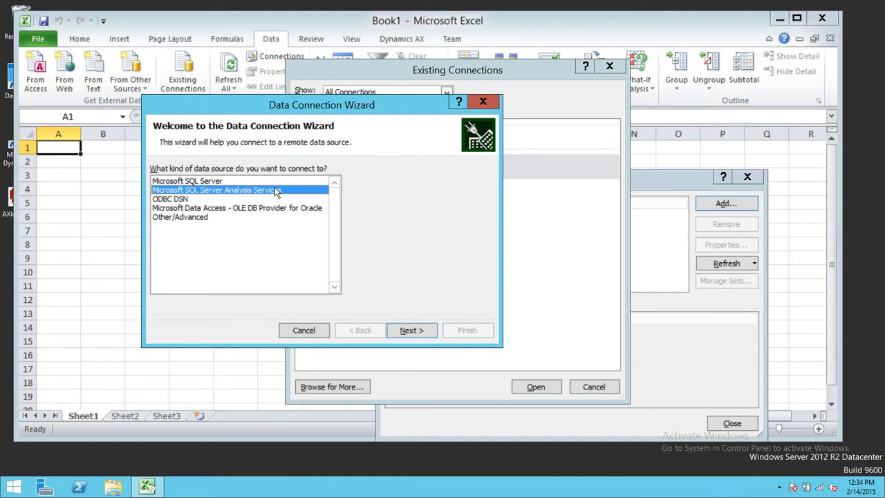
pyautogui.moveTo(206, 199)
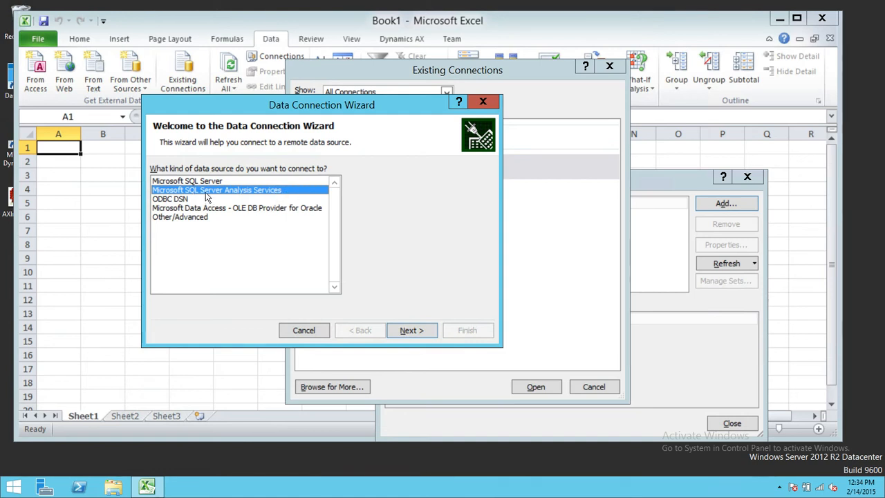
pyautogui.click(187, 180)
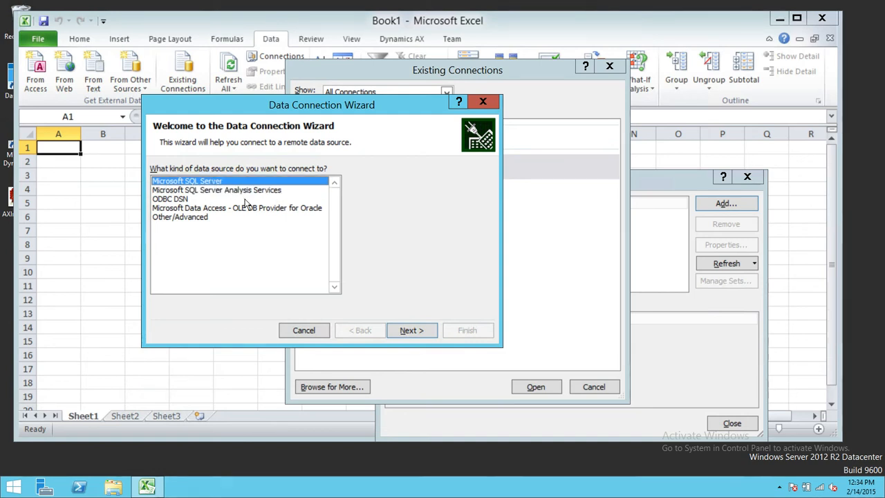
pyautogui.moveTo(146, 210)
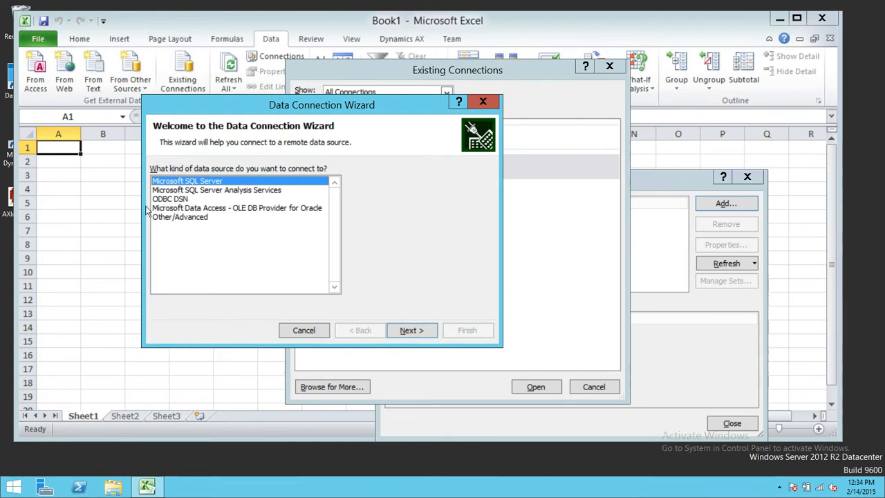
pyautogui.moveTo(197, 204)
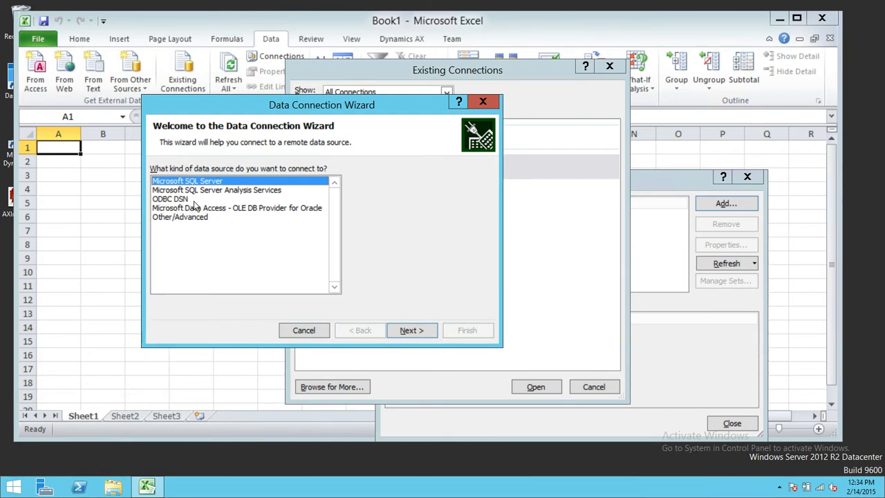
pyautogui.moveTo(168, 224)
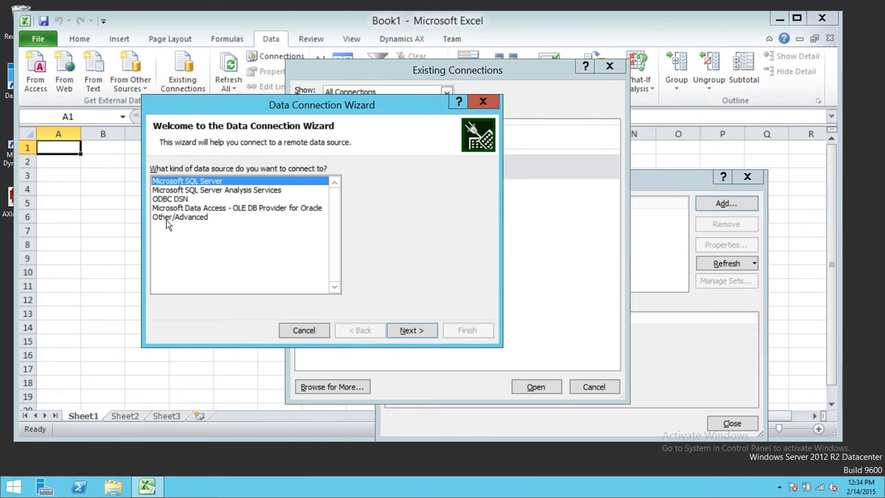
pyautogui.moveTo(268, 220)
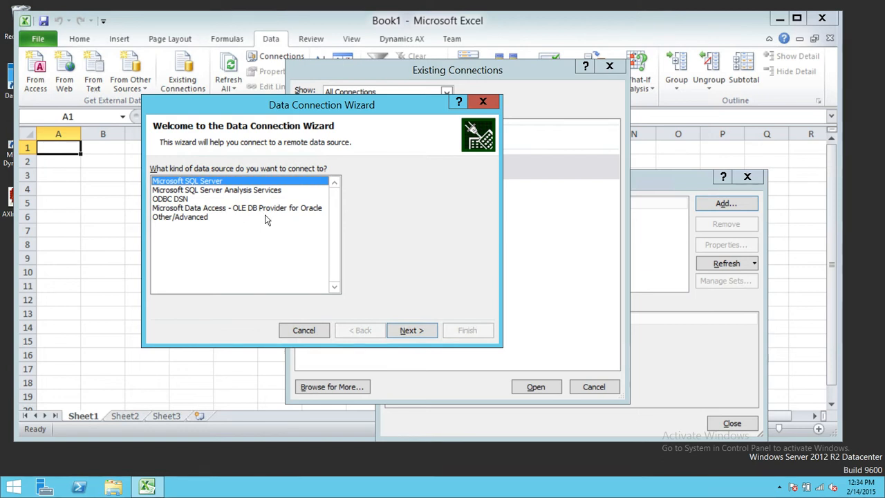
pyautogui.moveTo(235, 196)
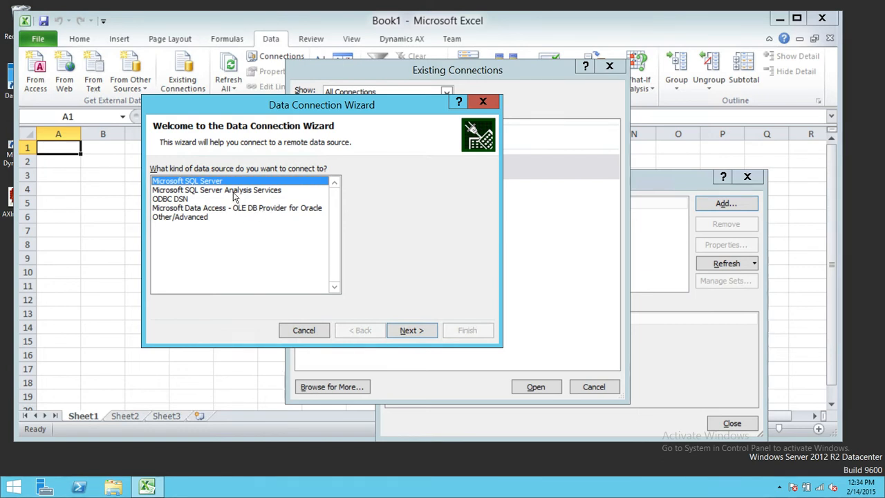
pyautogui.moveTo(220, 198)
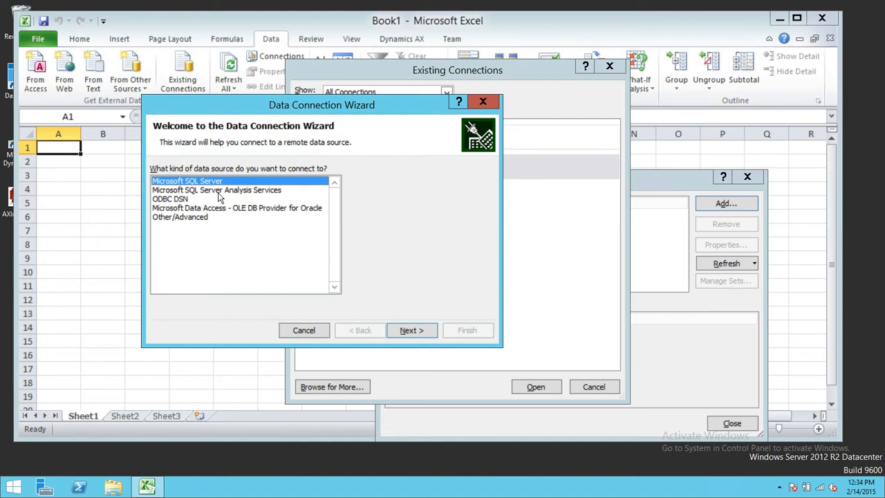
pyautogui.click(216, 189)
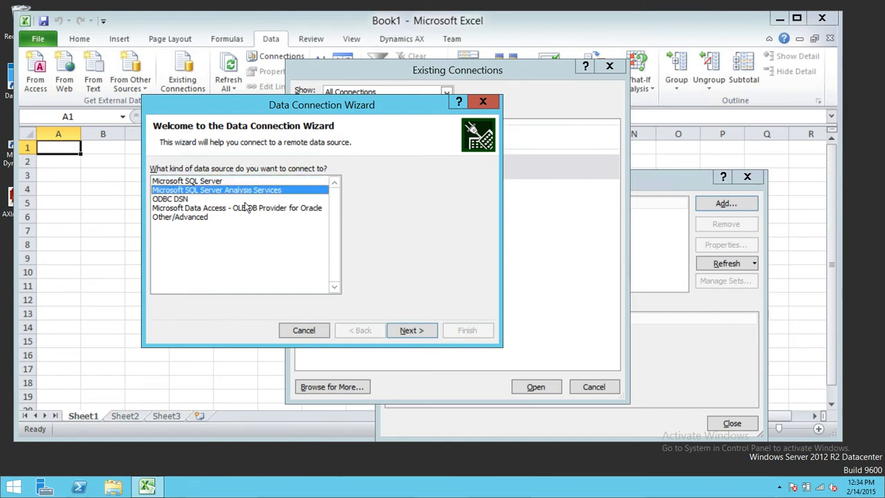
# Enter server TBSSQL\SqlPROD with Windows authentication and continue to database selection
pyautogui.click(412, 329)
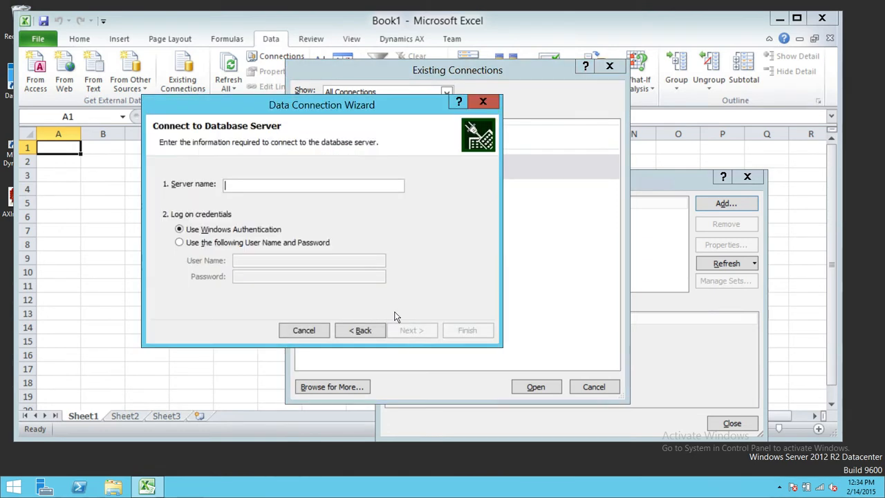
pyautogui.moveTo(261, 174)
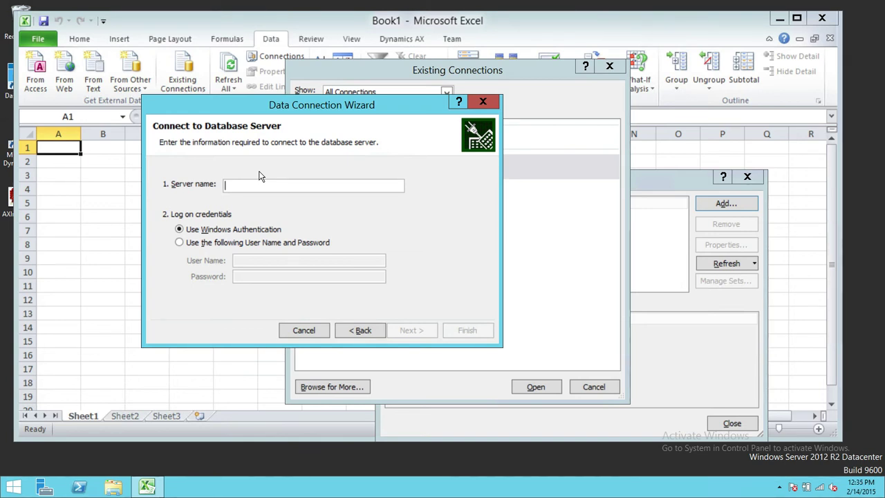
pyautogui.write('TB')
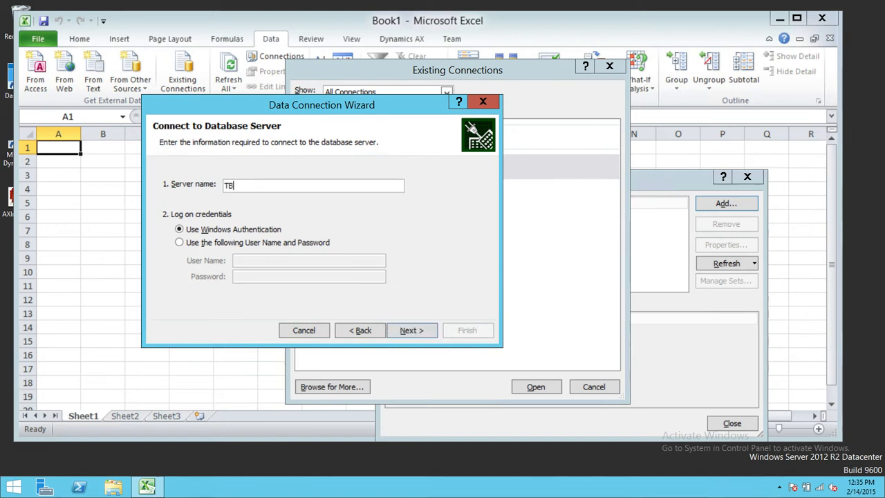
pyautogui.write('SS')
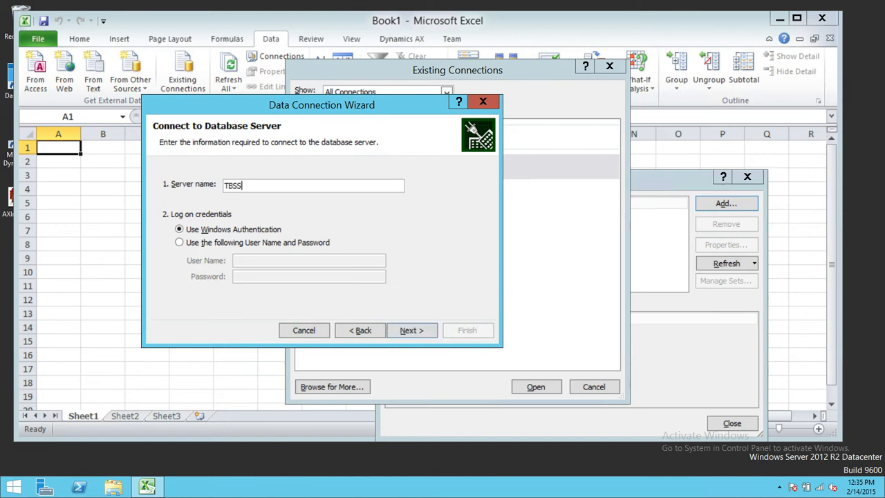
pyautogui.write('QL\\S')
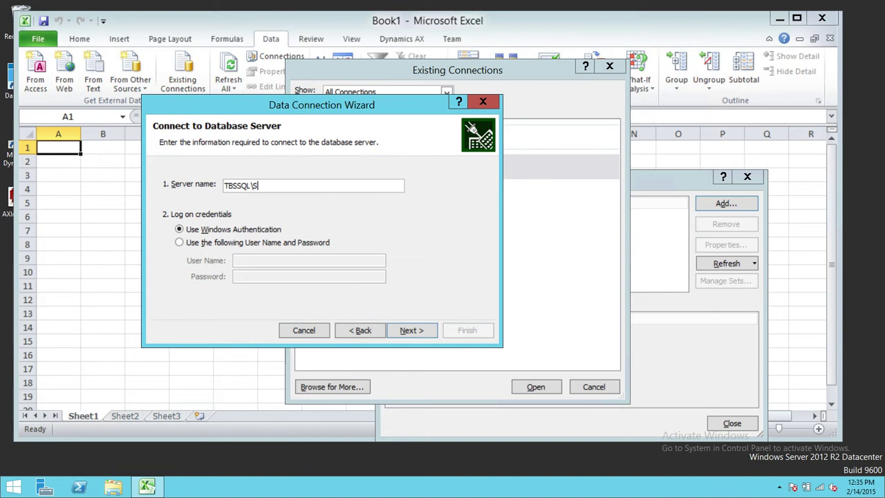
pyautogui.write('qlPROD')
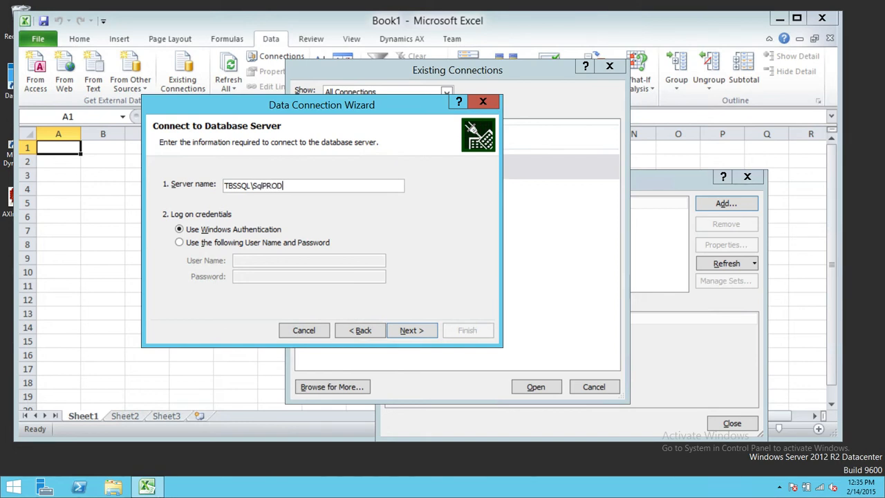
pyautogui.moveTo(272, 275)
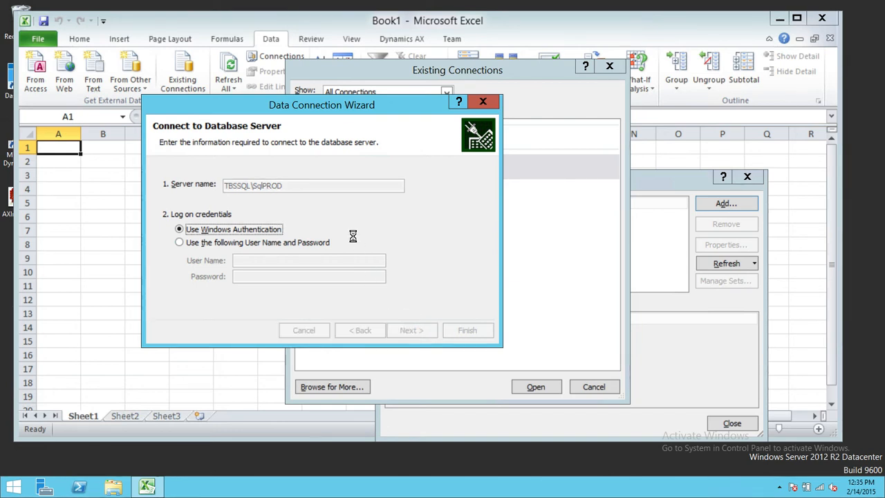
pyautogui.click(410, 329)
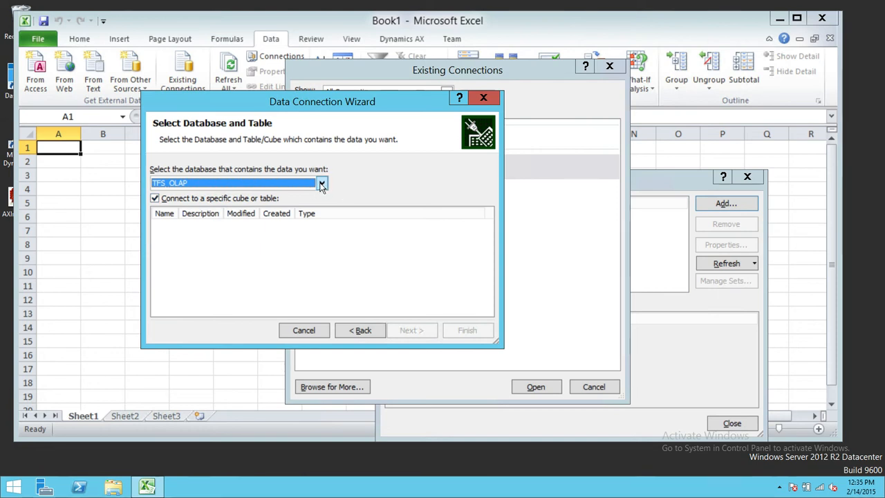
# Select the DemoCube_Cus initial database and its DemoCube cube, then continue to saving
pyautogui.click(320, 183)
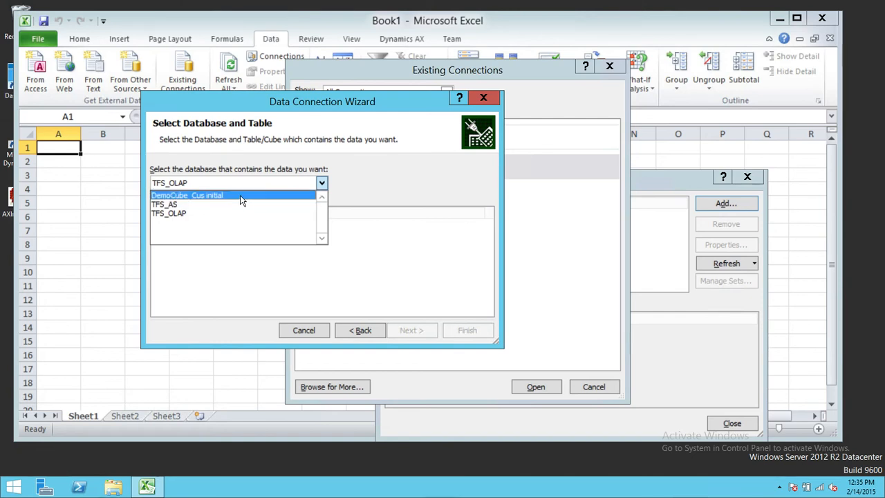
pyautogui.click(240, 205)
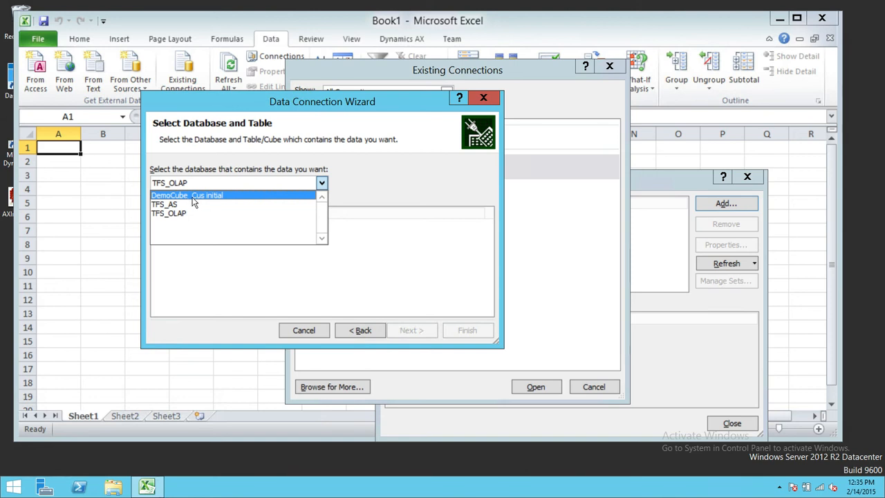
pyautogui.moveTo(229, 199)
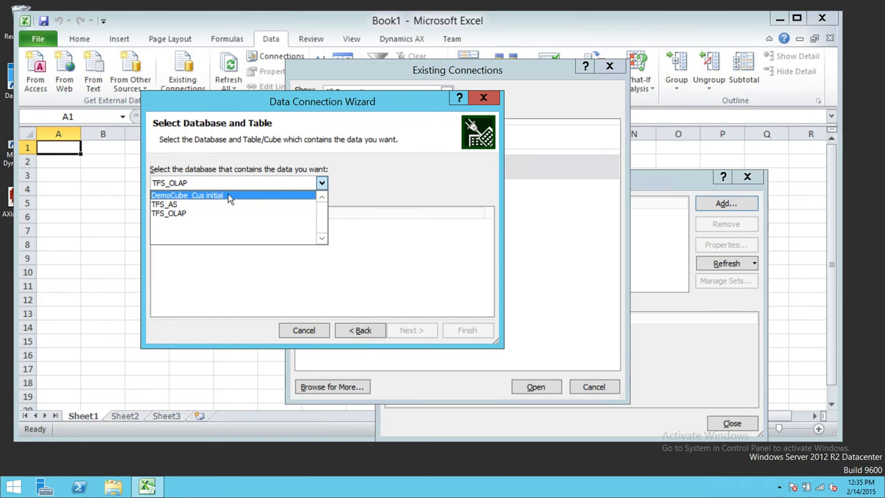
pyautogui.click(187, 195)
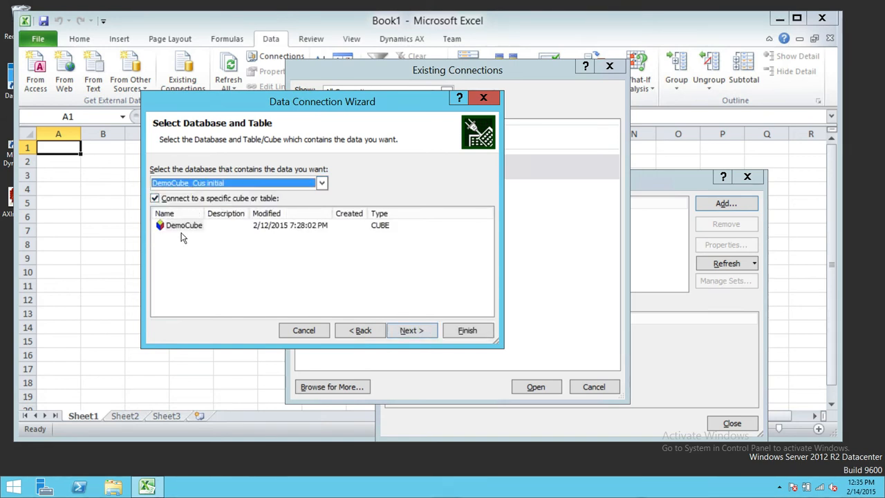
pyautogui.click(184, 224)
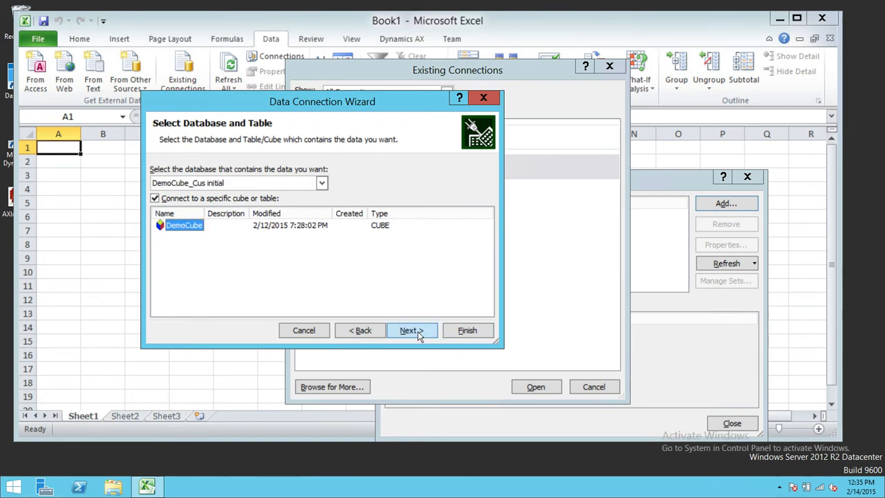
pyautogui.click(412, 328)
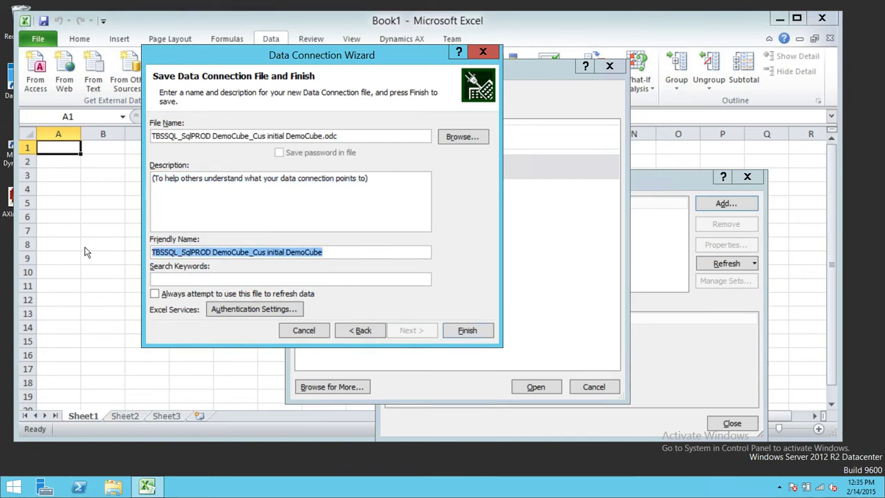
# Name the connection file demo_connectionstring and finish, replacing the existing .odc file
pyautogui.write('dEM')
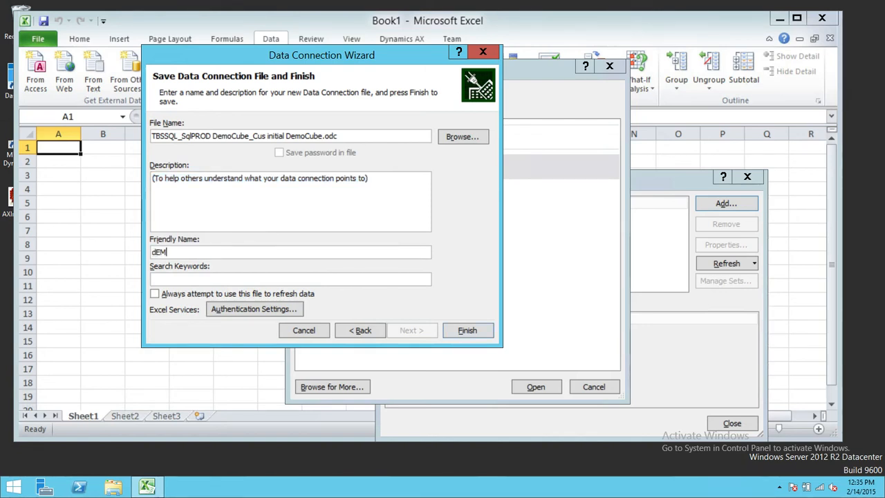
pyautogui.write('demo')
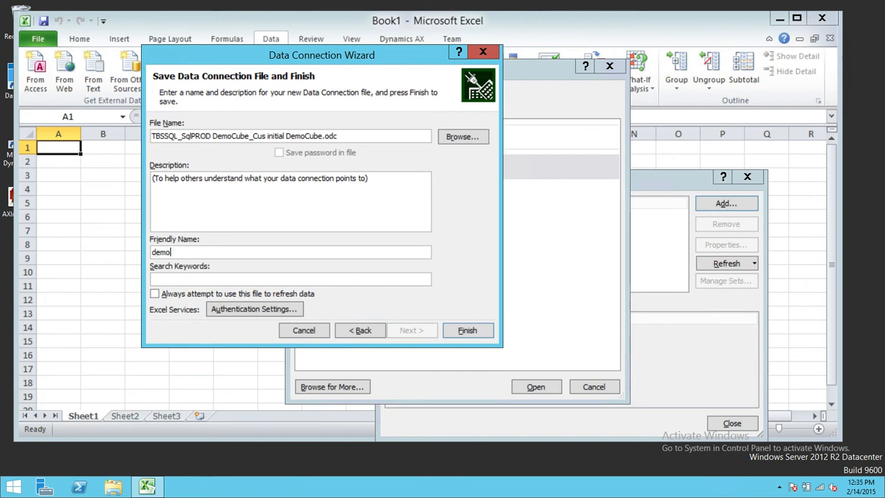
pyautogui.write('_connect')
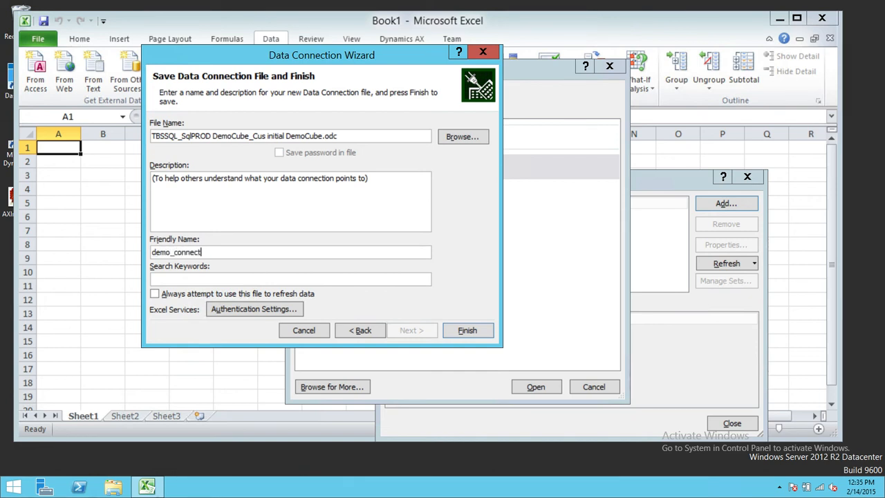
pyautogui.write('onstring')
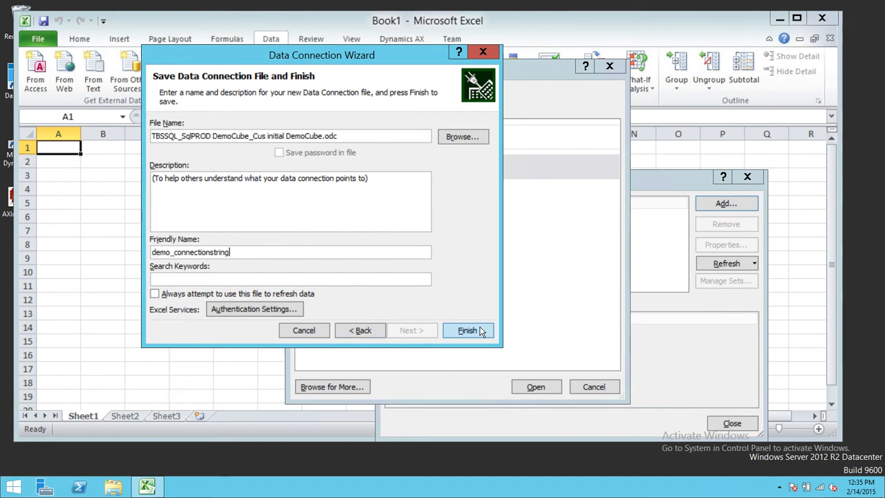
pyautogui.click(467, 329)
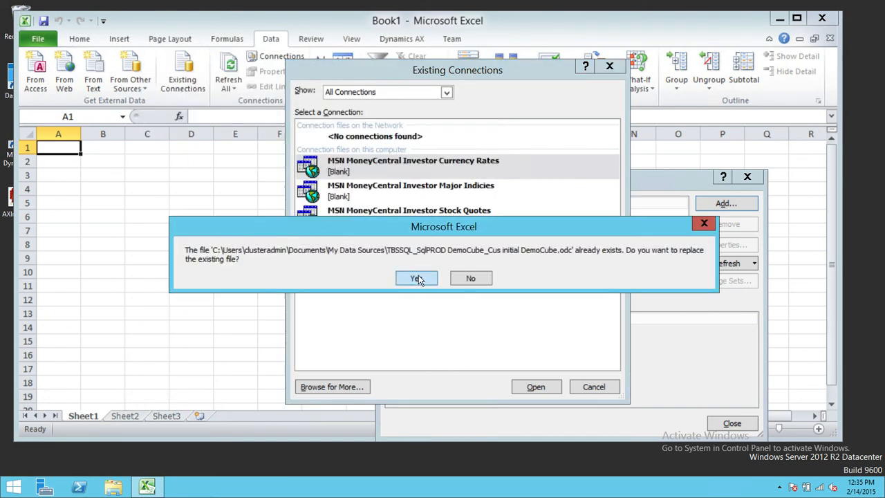
pyautogui.moveTo(456, 279)
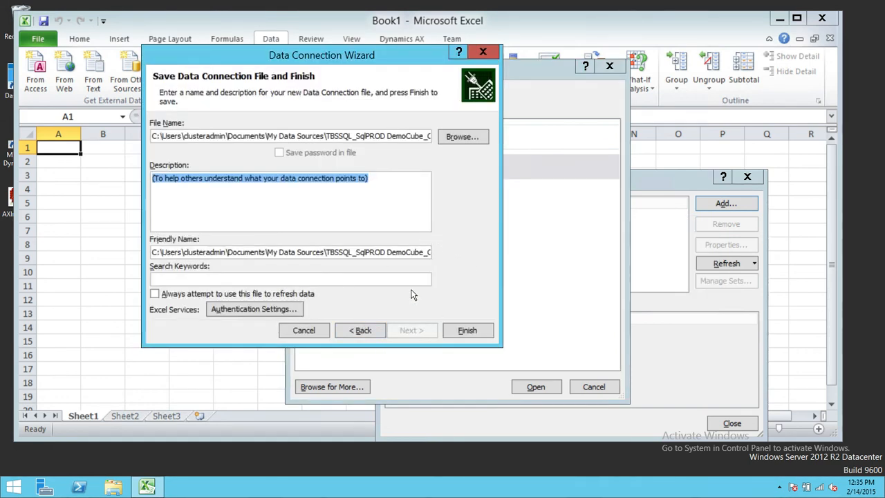
pyautogui.click(467, 329)
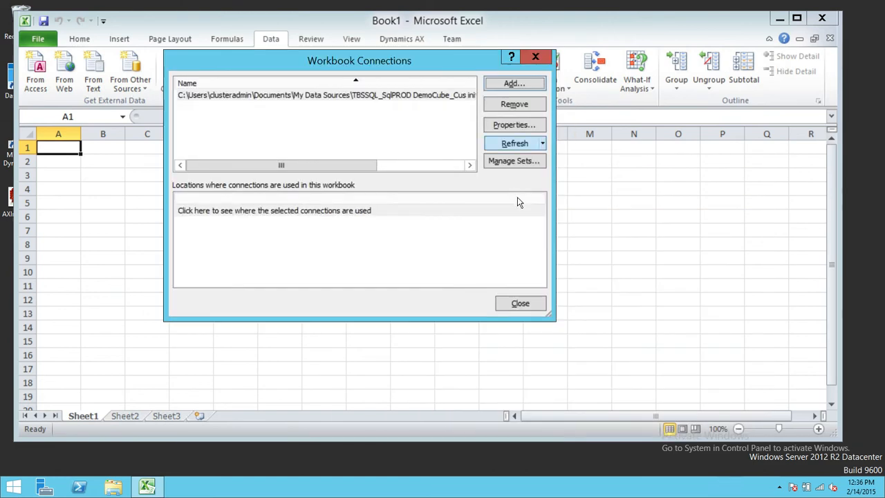
# Show the connection's Definition properties with the generated MSOLAP connection string selected for copying
pyautogui.click(515, 124)
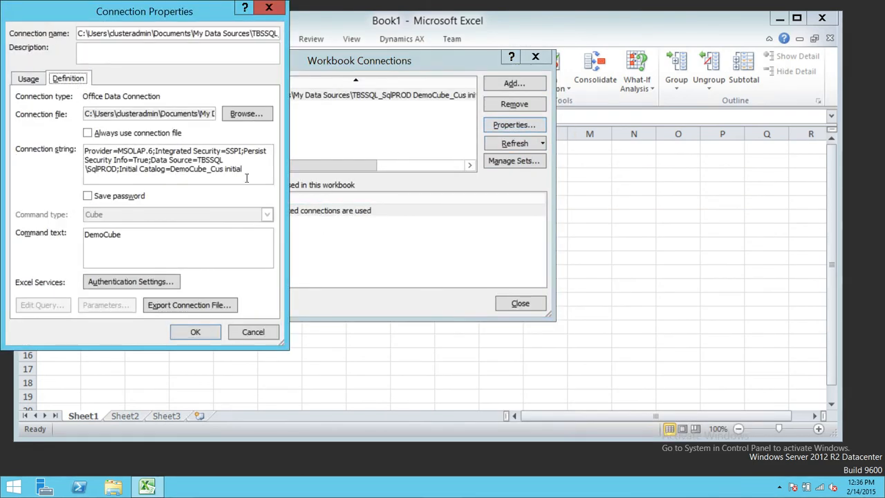
pyautogui.tripleClick(177, 160)
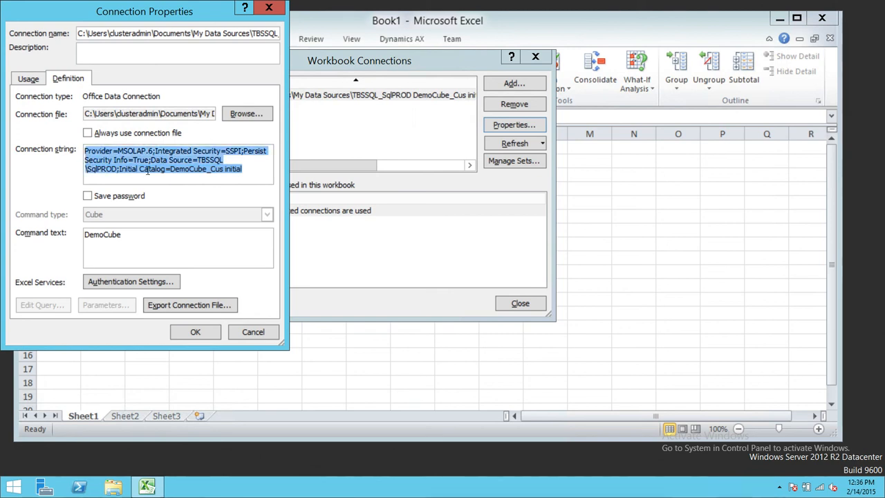